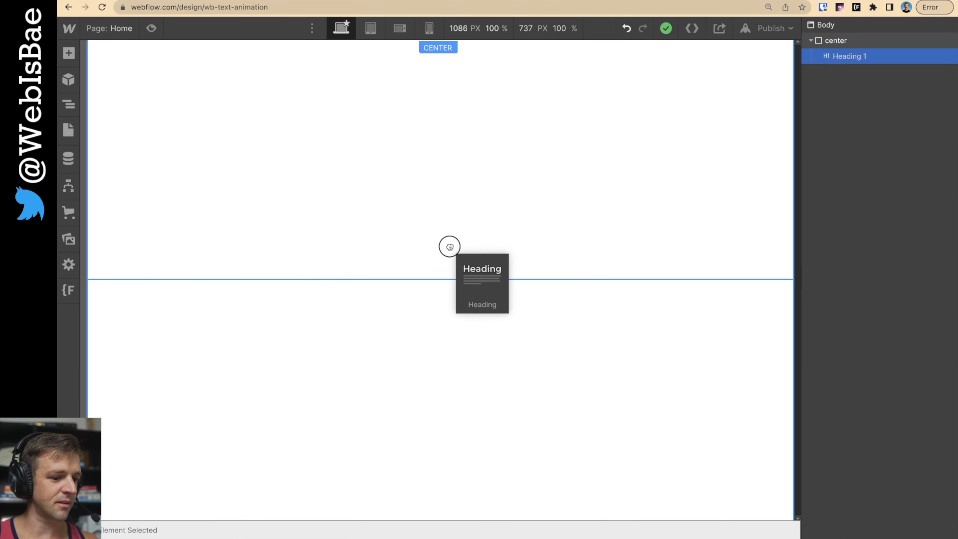
# Step: Add the heading in the centred section and style it at 5rem font size with 1.2 line height
pyautogui.click(449, 246)
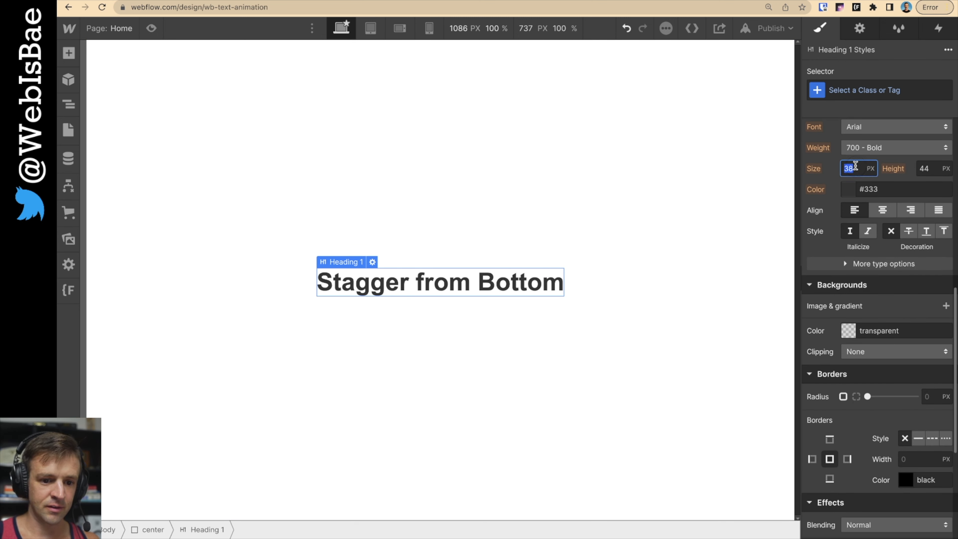
pyautogui.write('5rem')
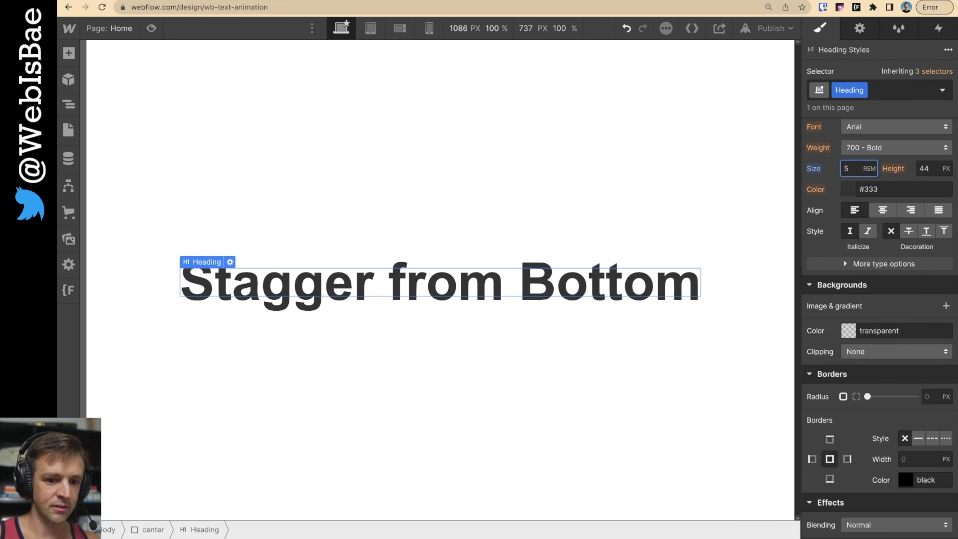
pyautogui.write('1.2')
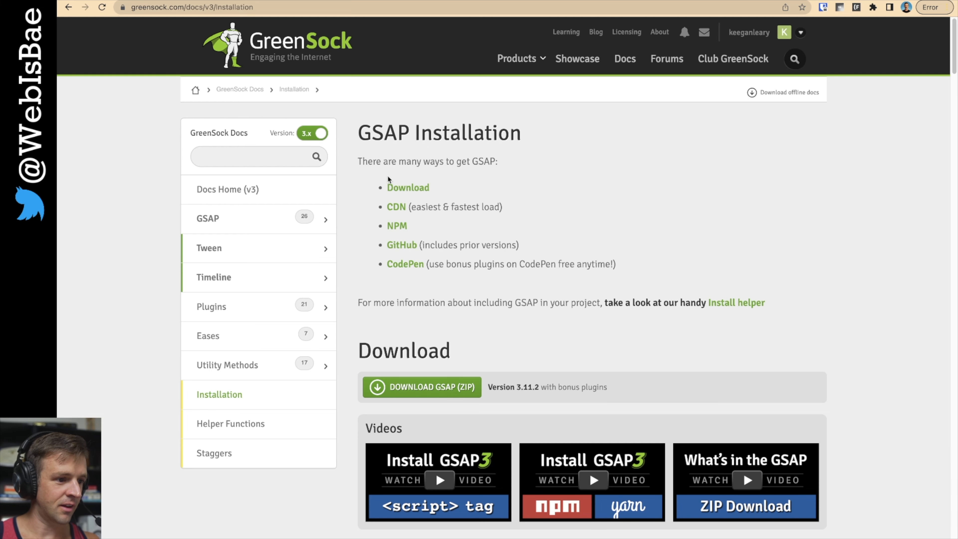
# Step: Copy the GSAP 3 core CDN script tag from the install helper
pyautogui.scroll(-3)
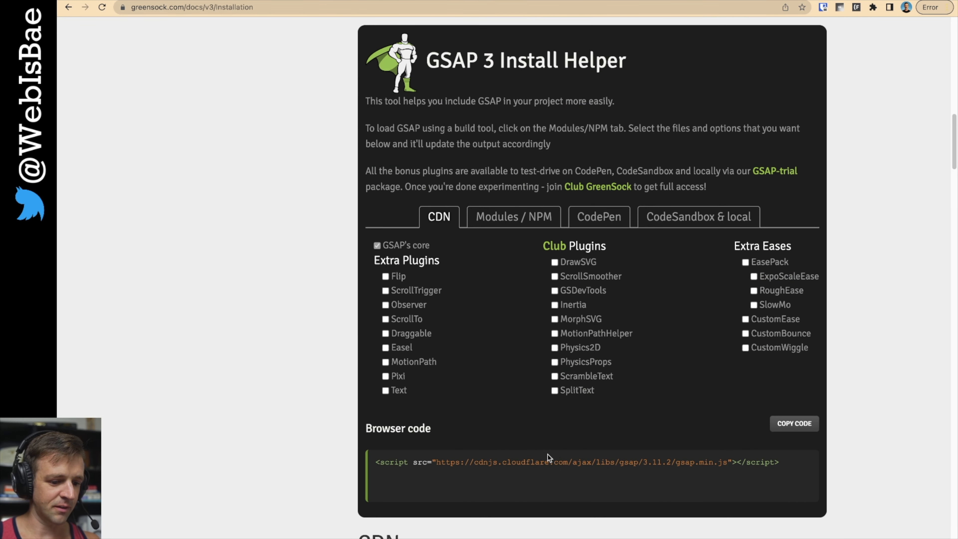
pyautogui.press('cmd+c')
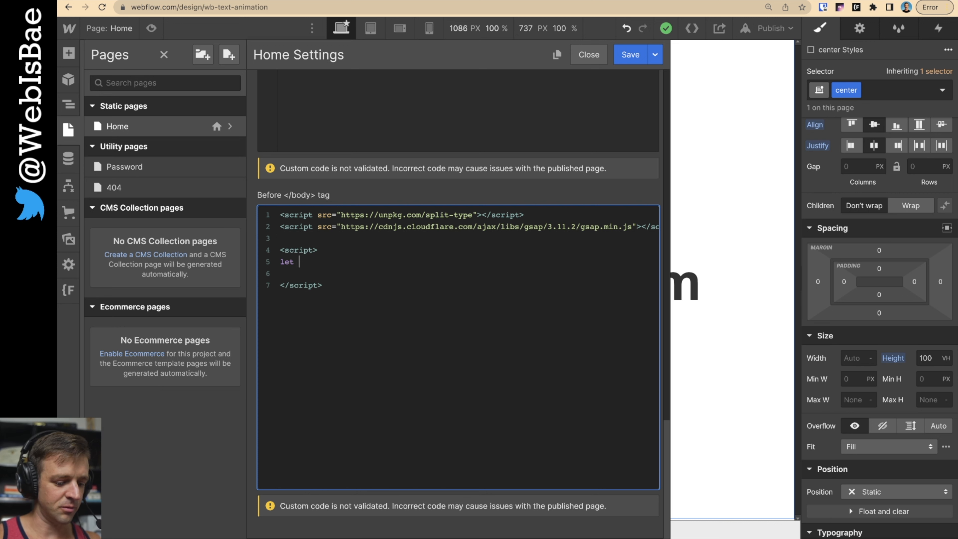
# Step: Write let myText = new SplitType('.webbae-rules') to split the heading text
pyautogui.write('myTe')
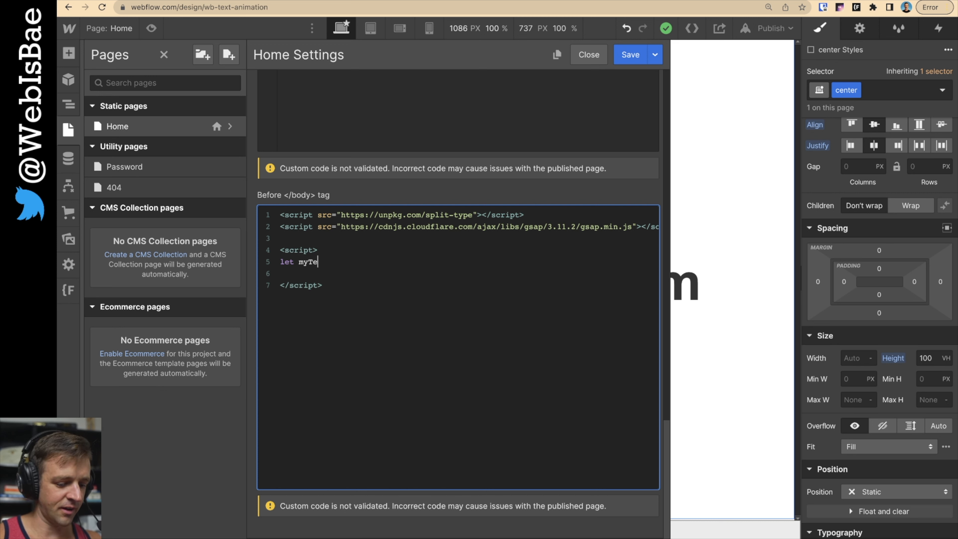
pyautogui.write('xt =')
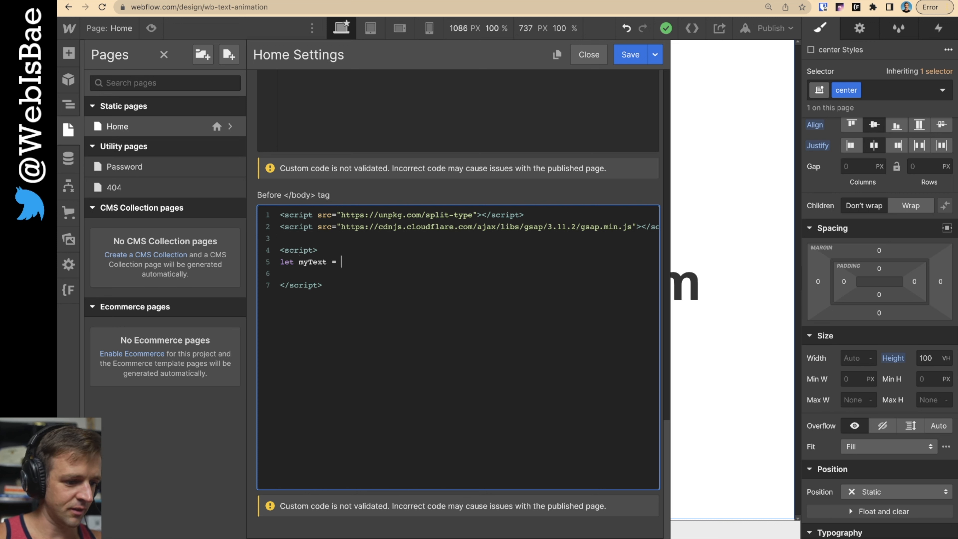
pyautogui.write("new SplitType('.')")
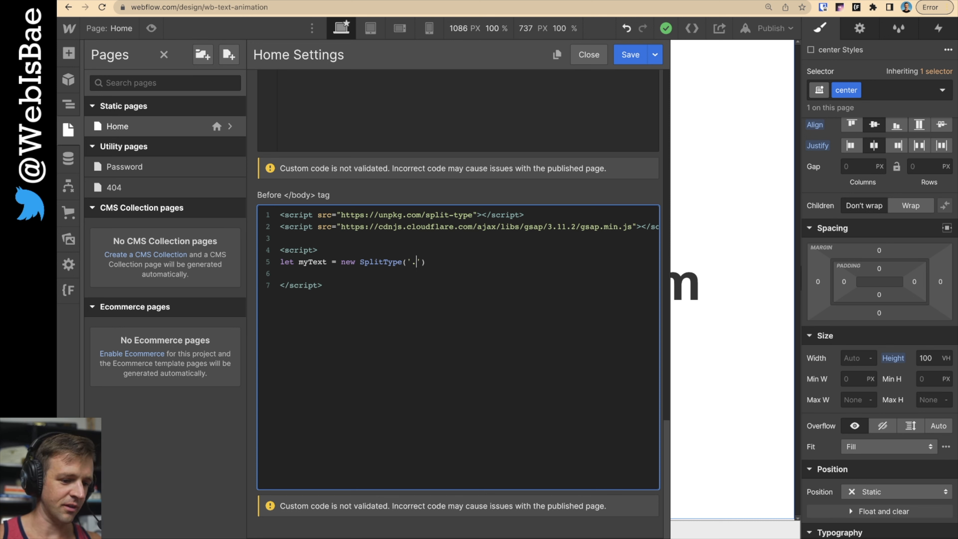
pyautogui.write('webbae')
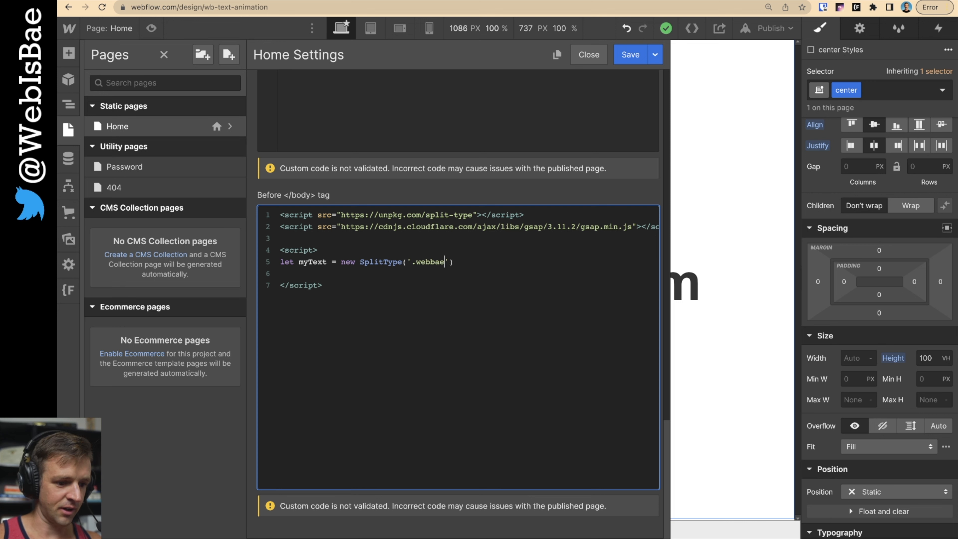
pyautogui.write('-rules')
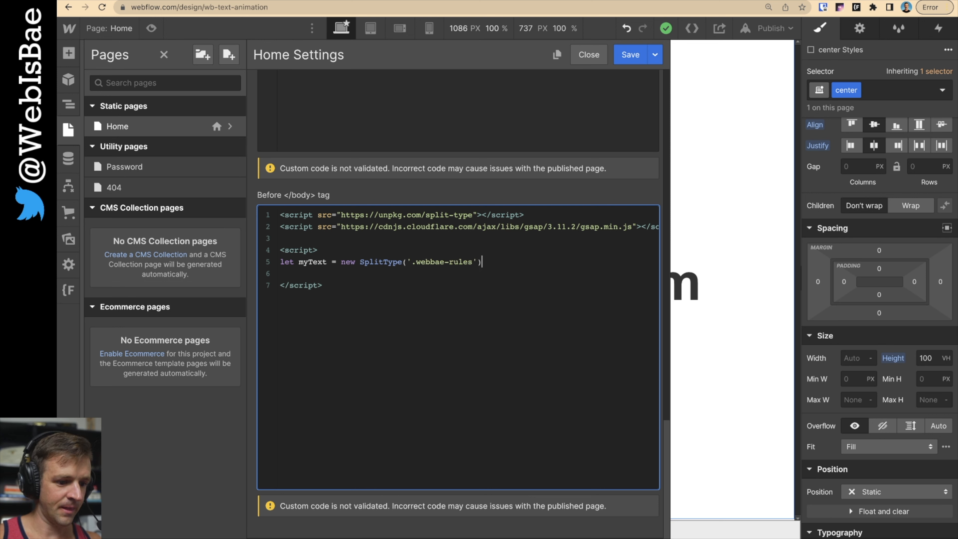
# Step: Begin a gsap.from call targeting myText.chars for the slide-up animation
pyautogui.write('gsa')
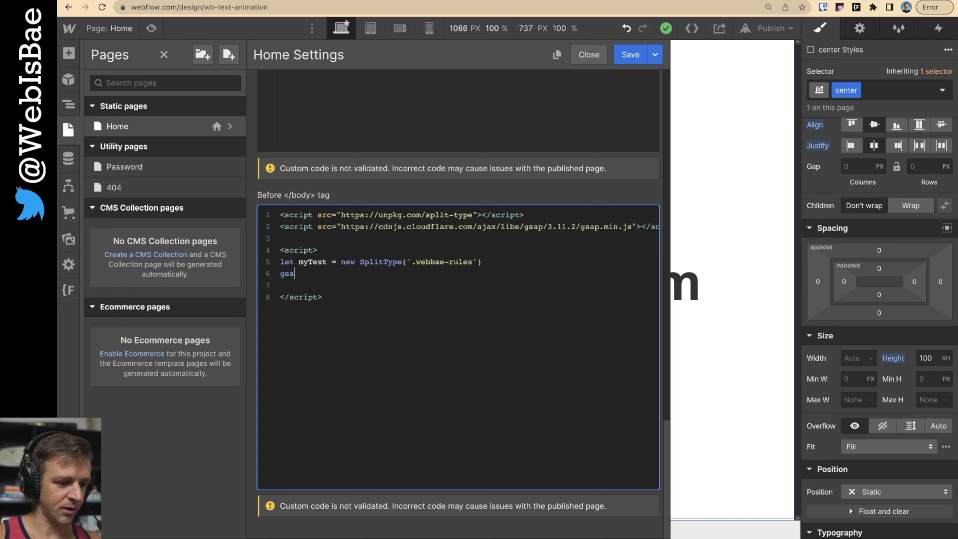
pyautogui.write('p.from')
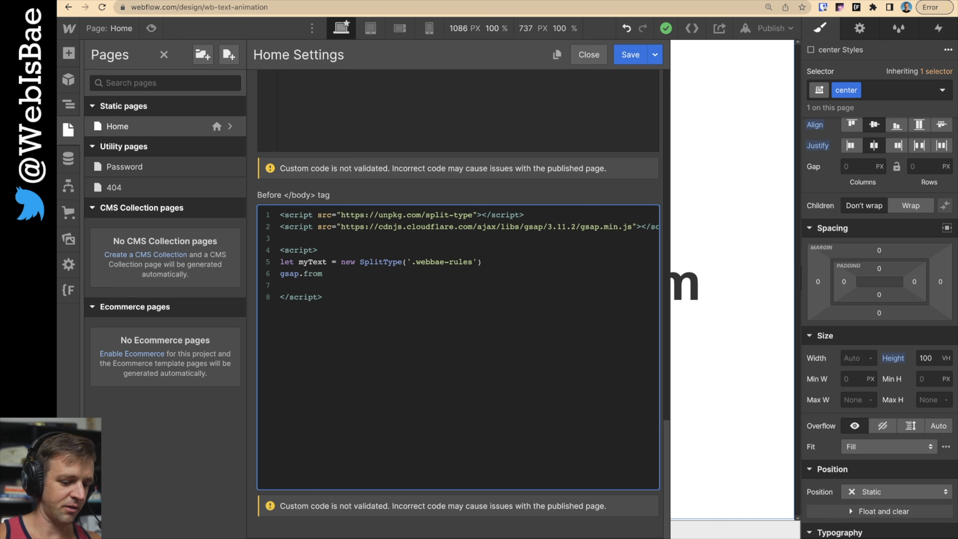
pyautogui.write('()')
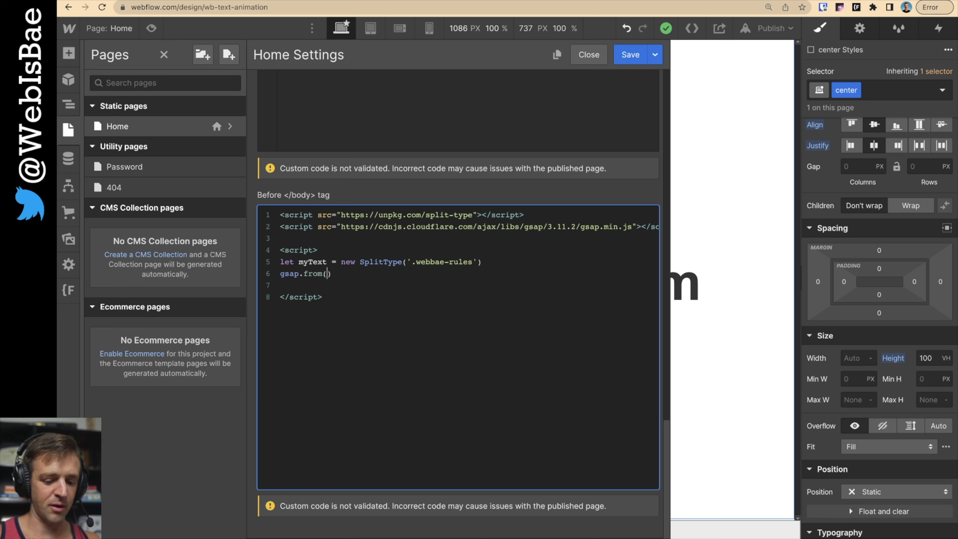
pyautogui.write('my')
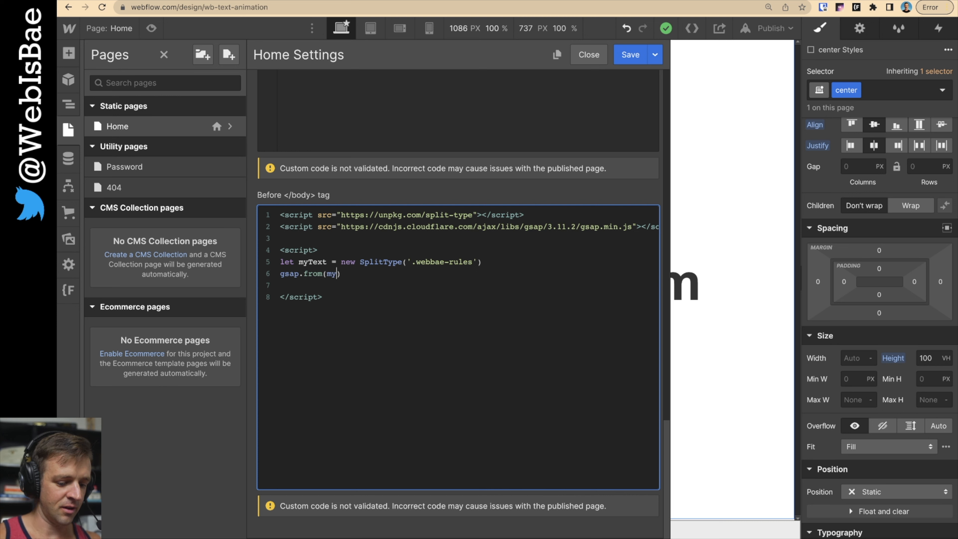
pyautogui.write('Text.char')
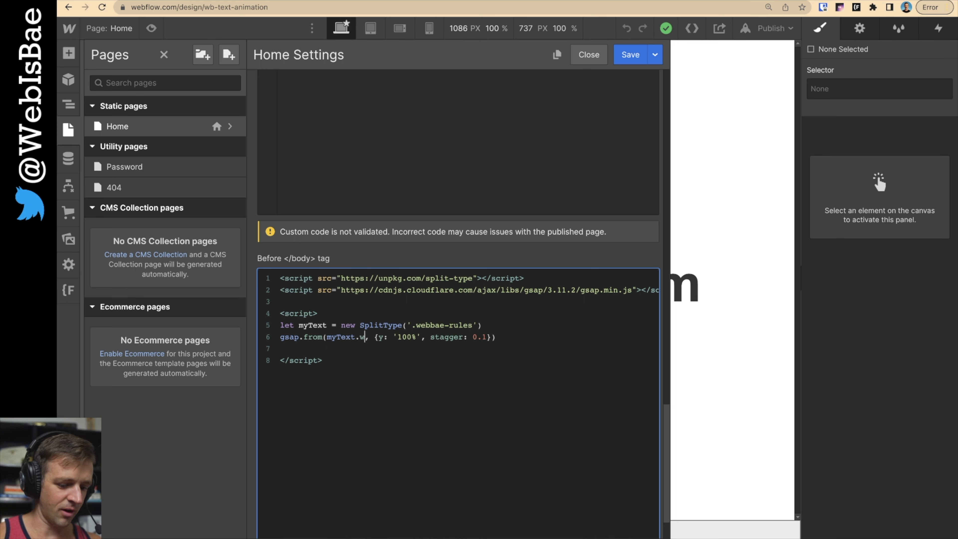
# Step: Retarget the gsap.from call to myText.words with y 100% and stagger 0.3
pyautogui.write('ords')
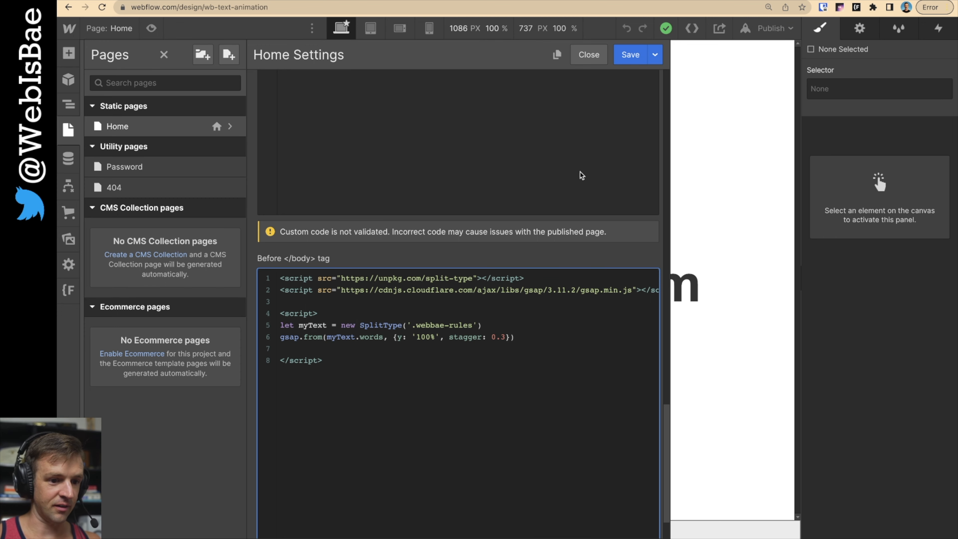
# Step: Publish to the webflow.io domain and reload the live page to replay the word stagger
pyautogui.click(771, 28)
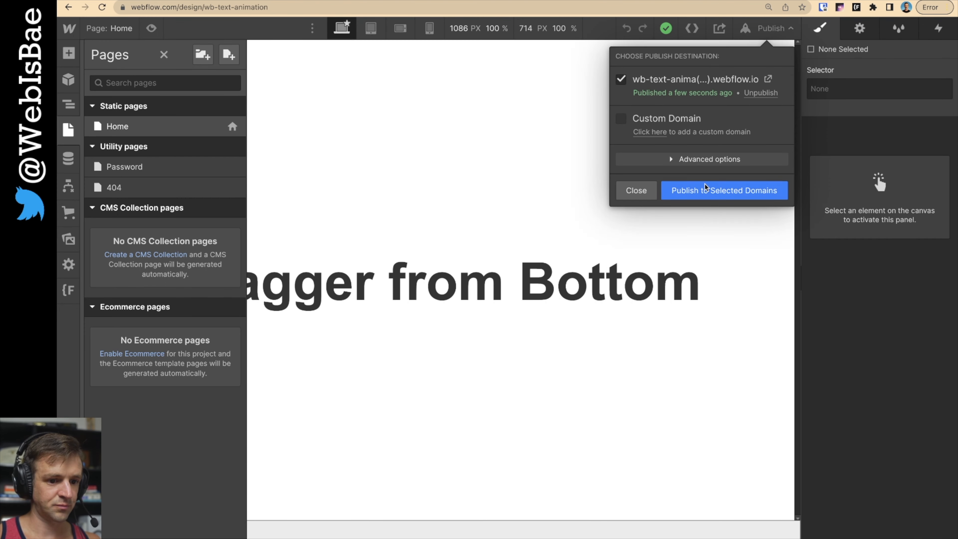
pyautogui.click(724, 190)
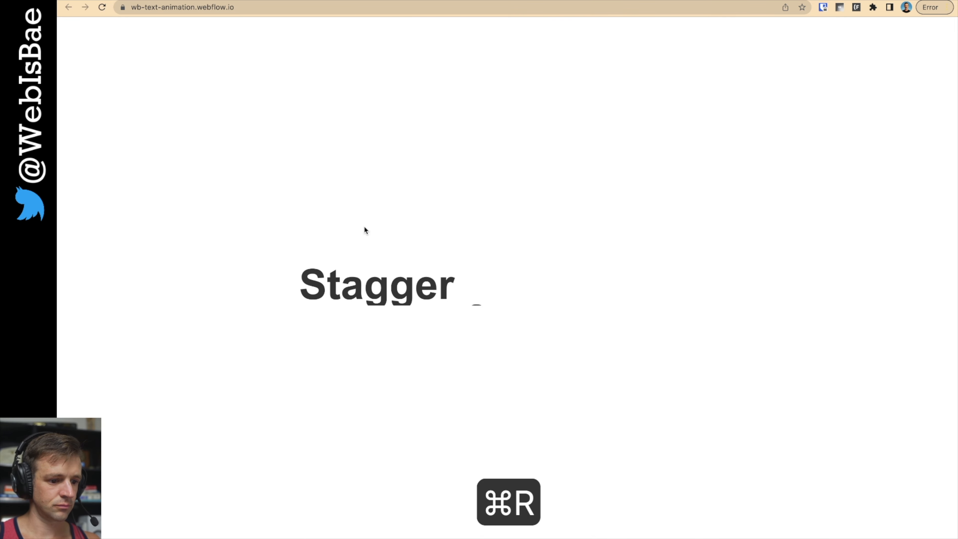
pyautogui.press('cmd+r')
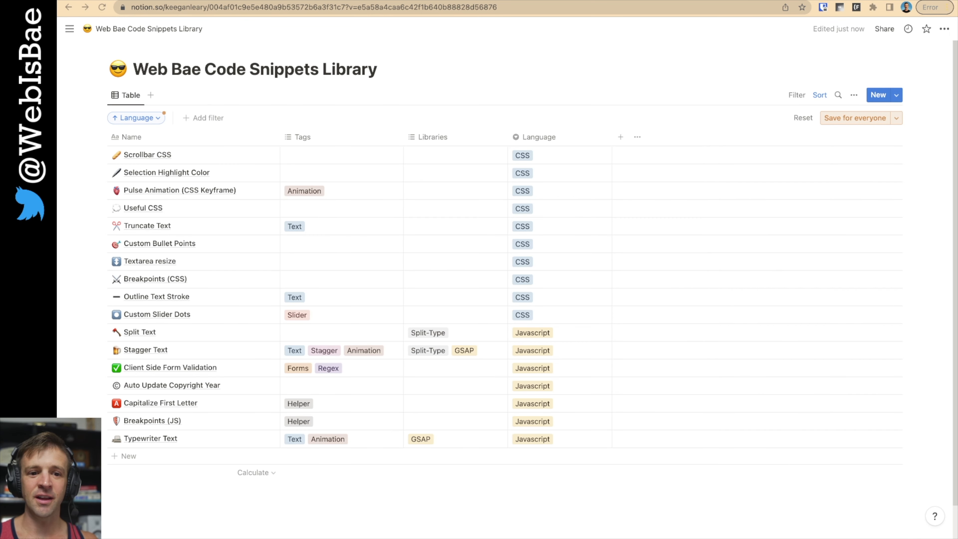
pyautogui.moveTo(213, 204)
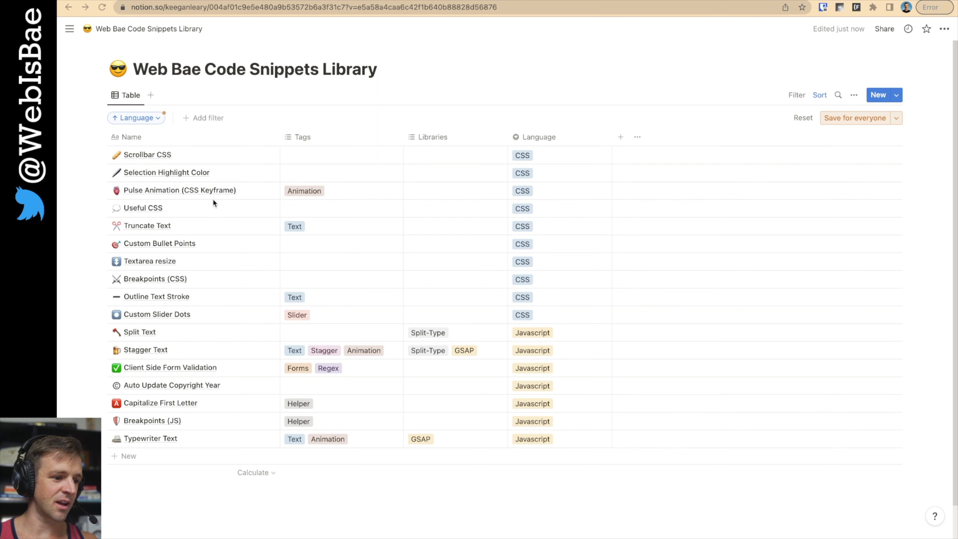
pyautogui.moveTo(368, 277)
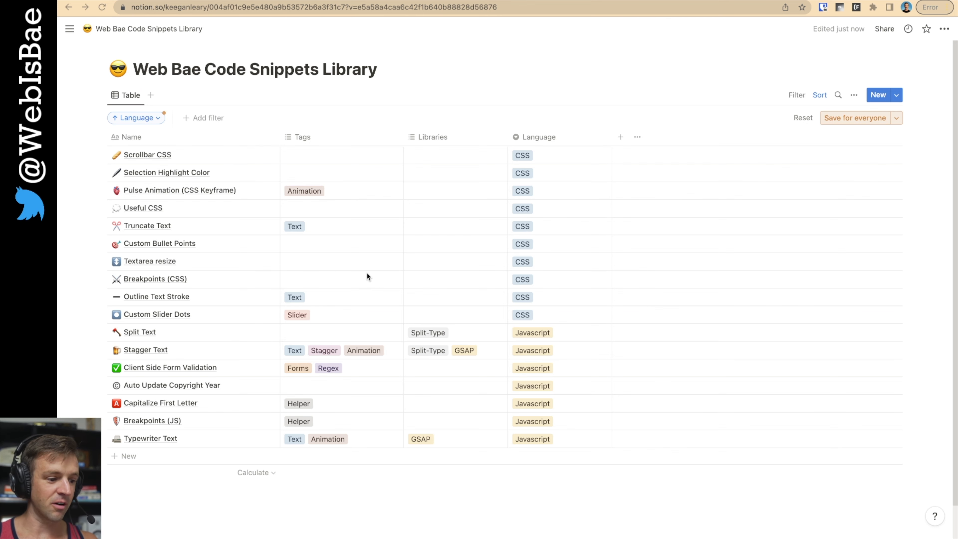
pyautogui.moveTo(164, 381)
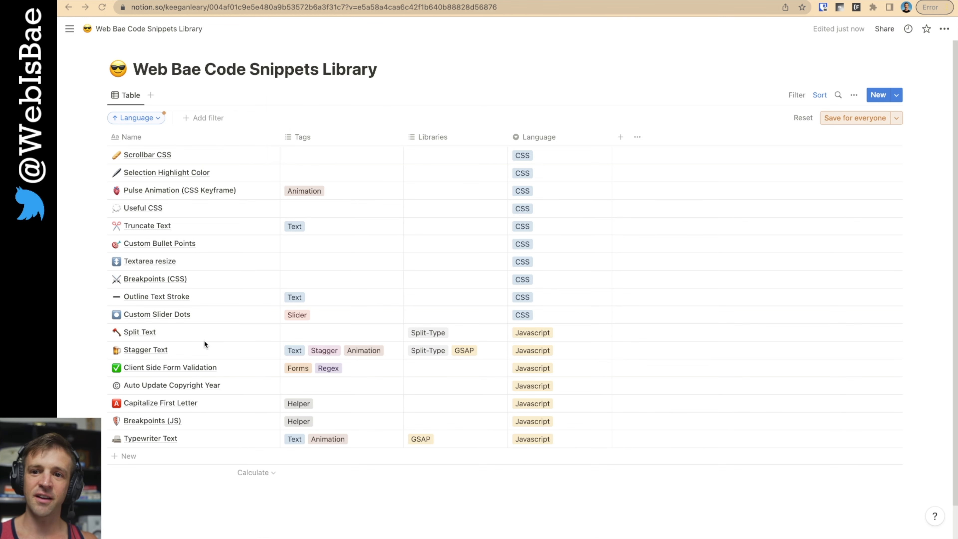
pyautogui.moveTo(201, 342)
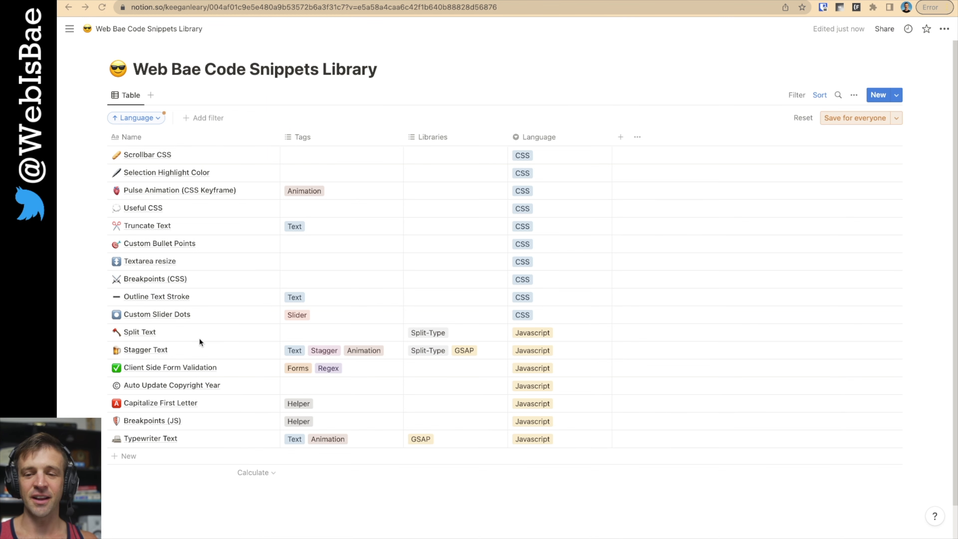